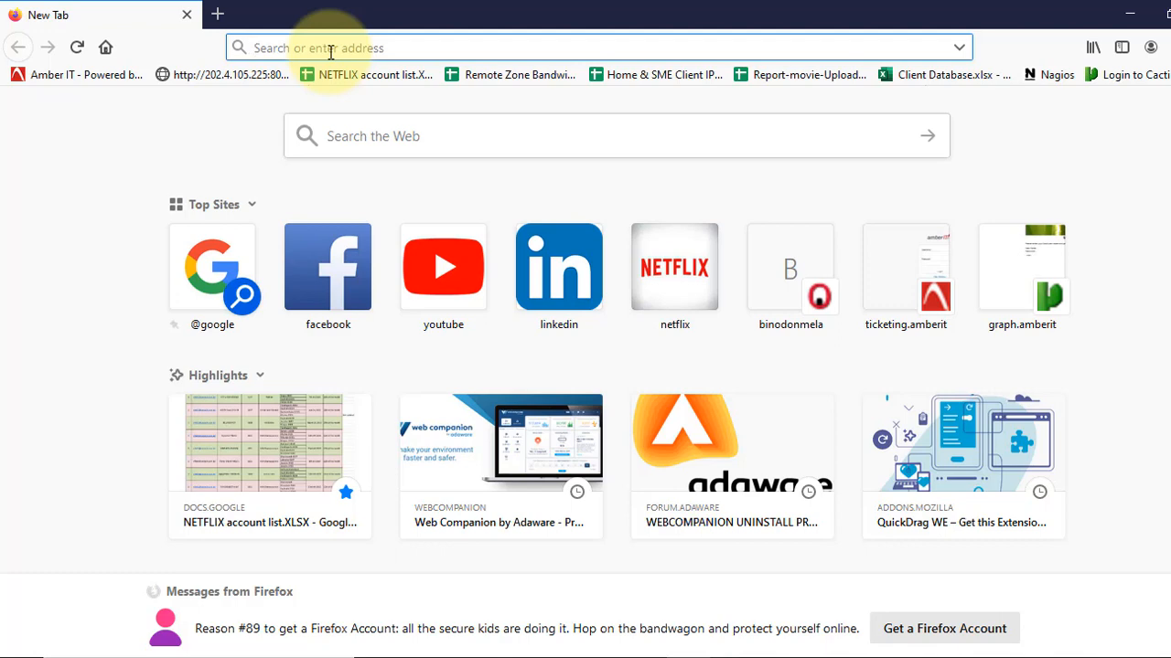
# Search 'techie lab' and highlight the lavasoft.gosearchresults.com domain in the results address.
pyautogui.write('techie+lab&tt=vmn__webcompa__1_0__go__lvs__webcompa__1_0')
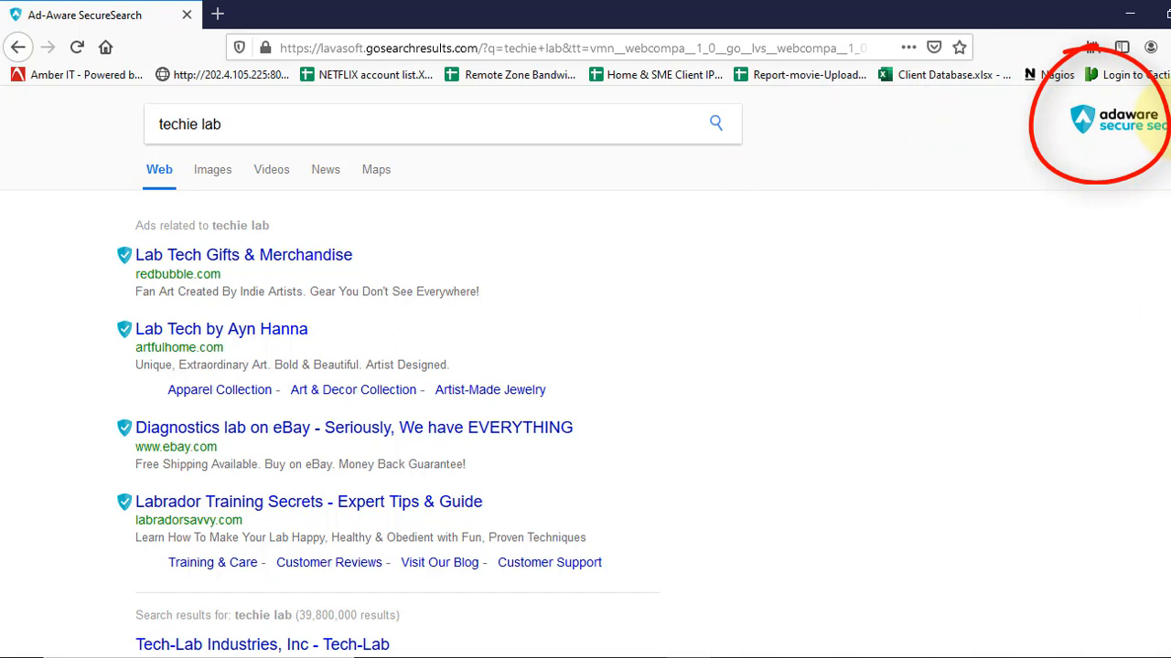
pyautogui.click(334, 47)
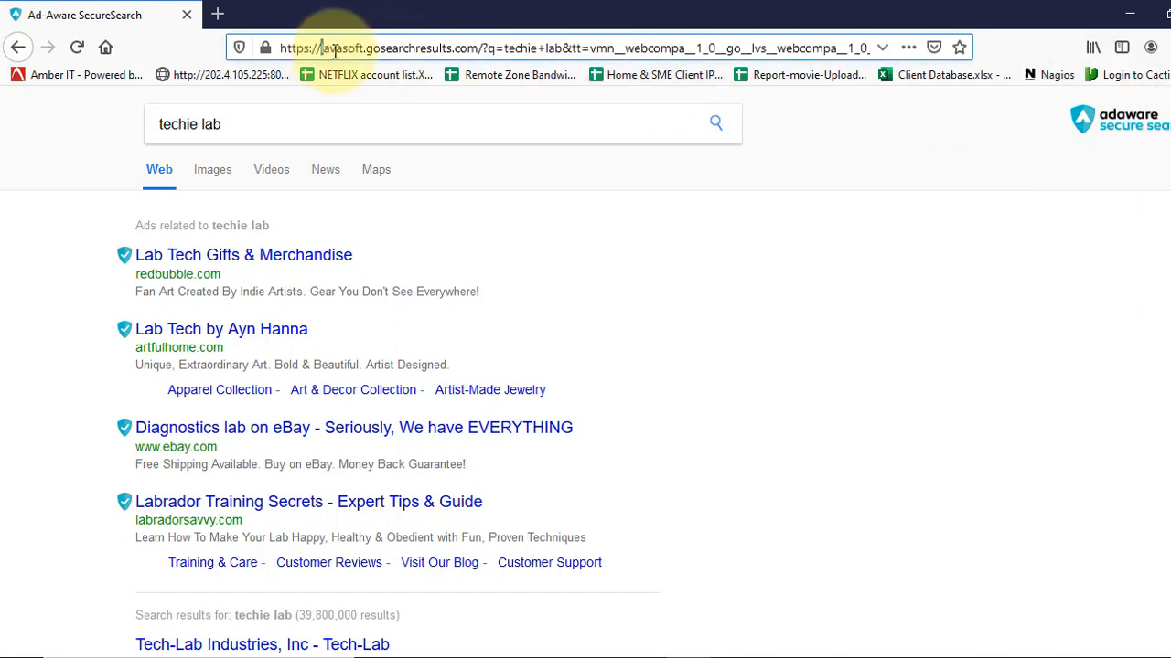
pyautogui.doubleClick(384, 47)
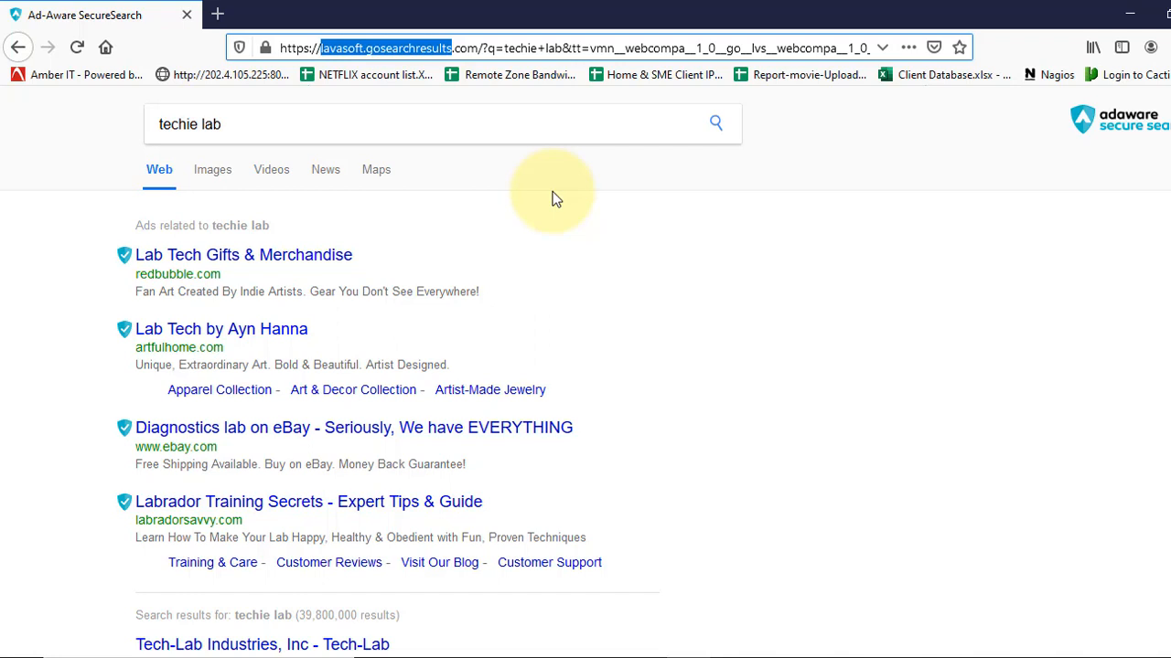
pyautogui.moveTo(547, 198)
pyautogui.write('contr')
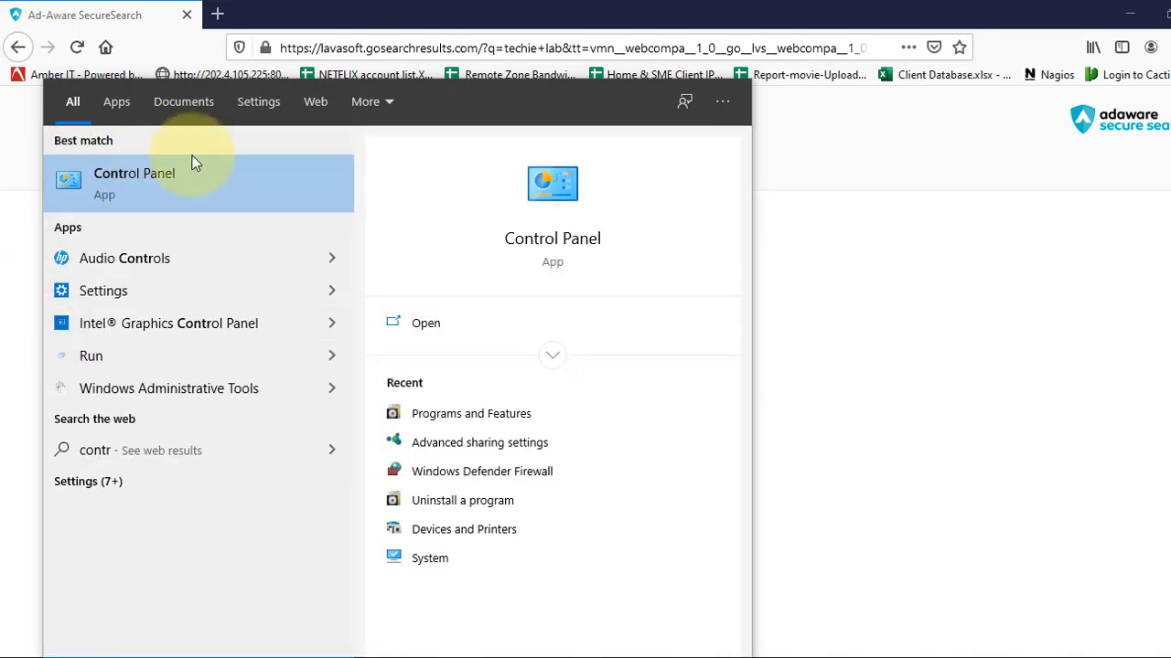
# Open Control Panel's Programs and Features and select Lavasoft's Web Companion.
pyautogui.click(134, 183)
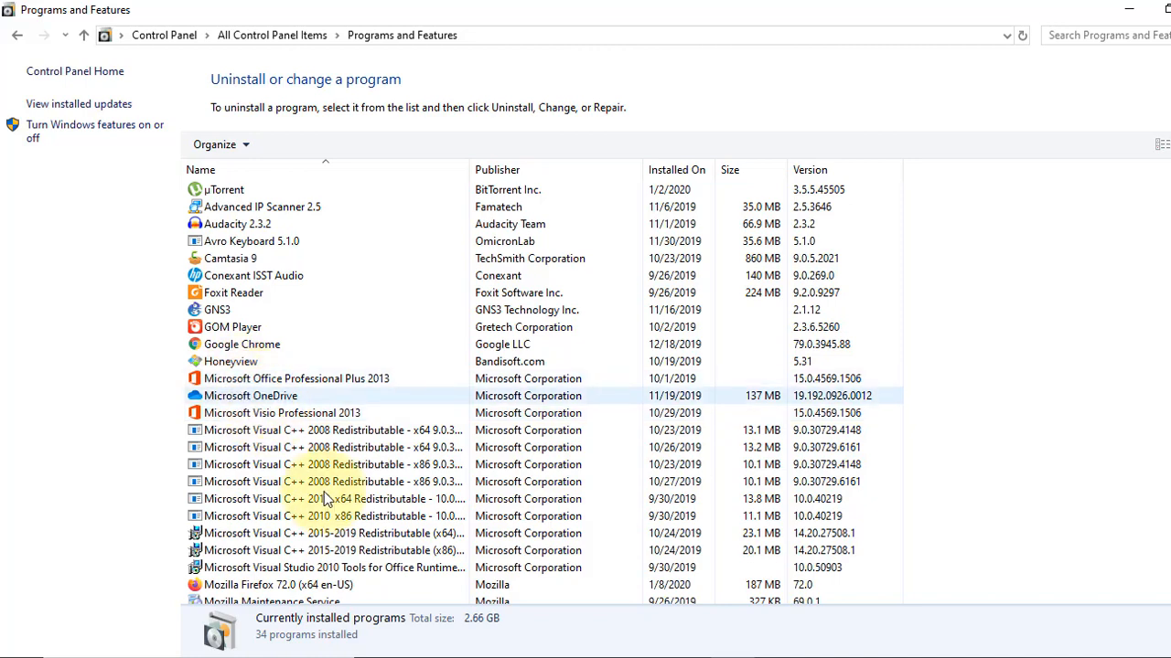
pyautogui.scroll(-3)
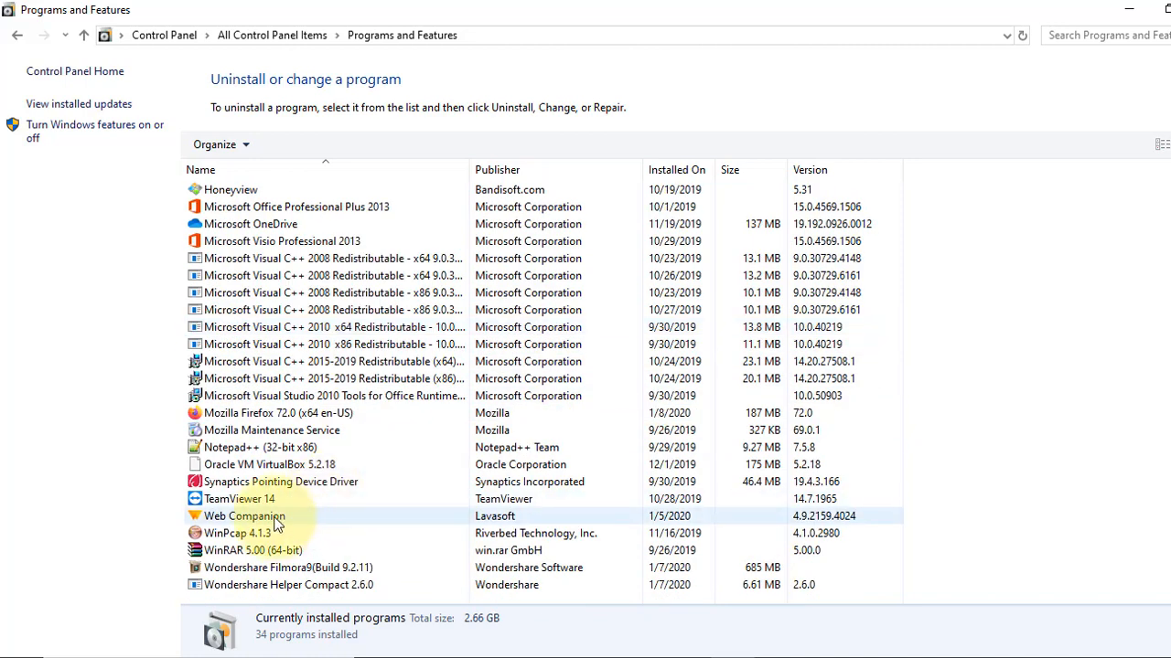
pyautogui.click(244, 516)
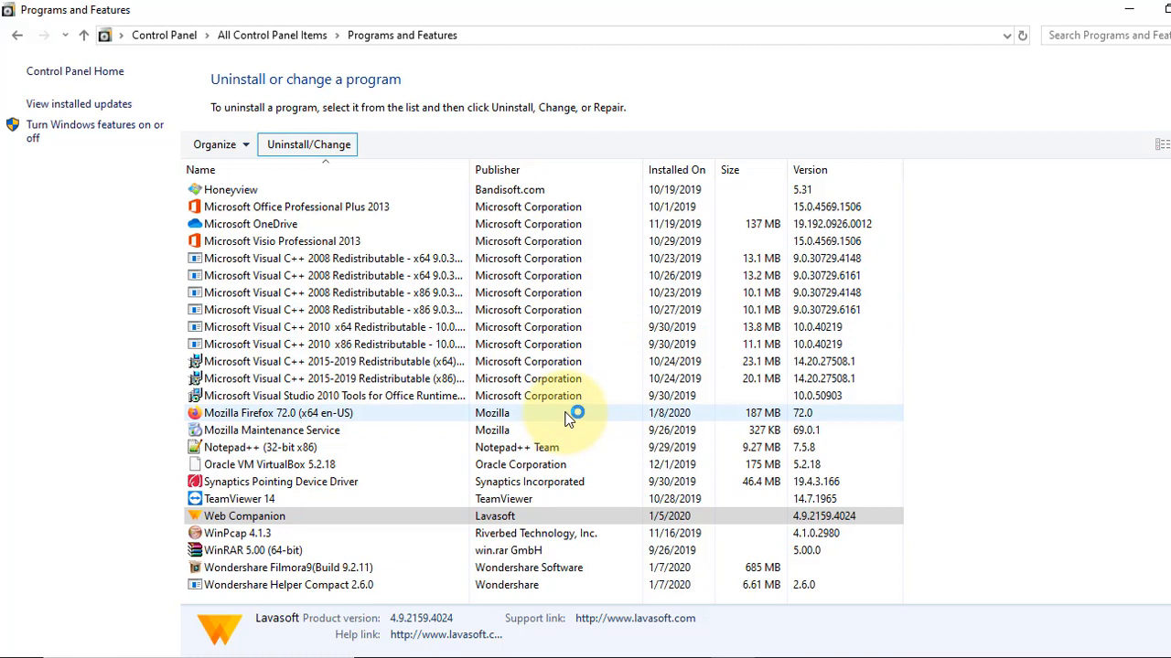
# Uninstall Adaware Web Companion, confirm REMOVE, and close the completion message.
pyautogui.click(308, 145)
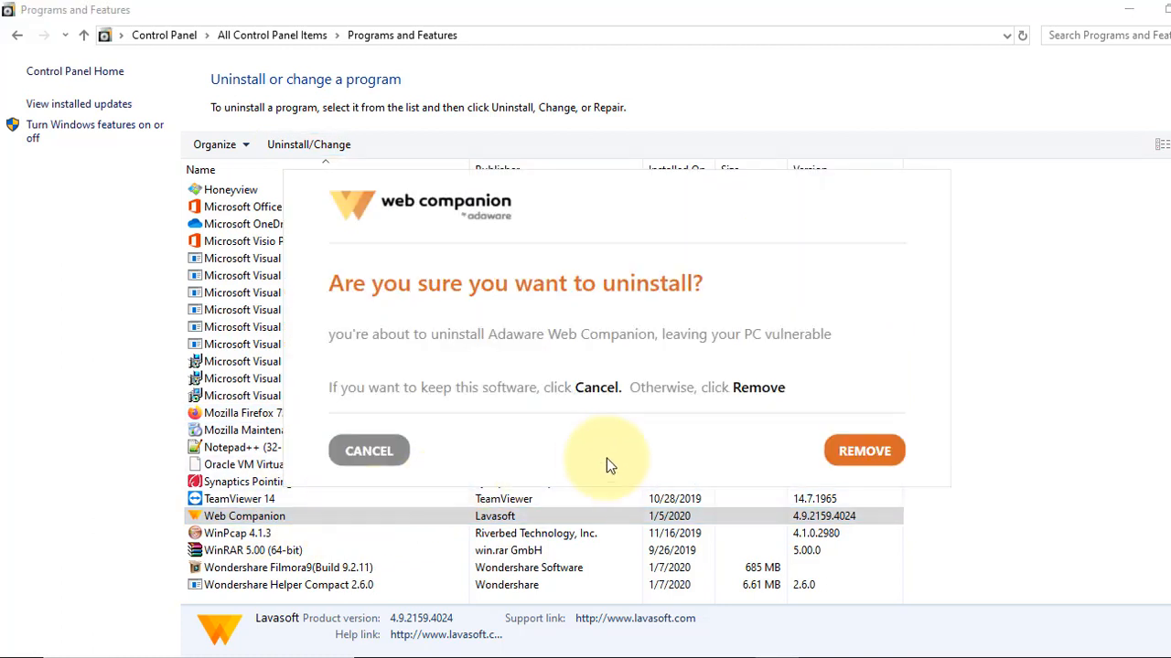
pyautogui.click(864, 450)
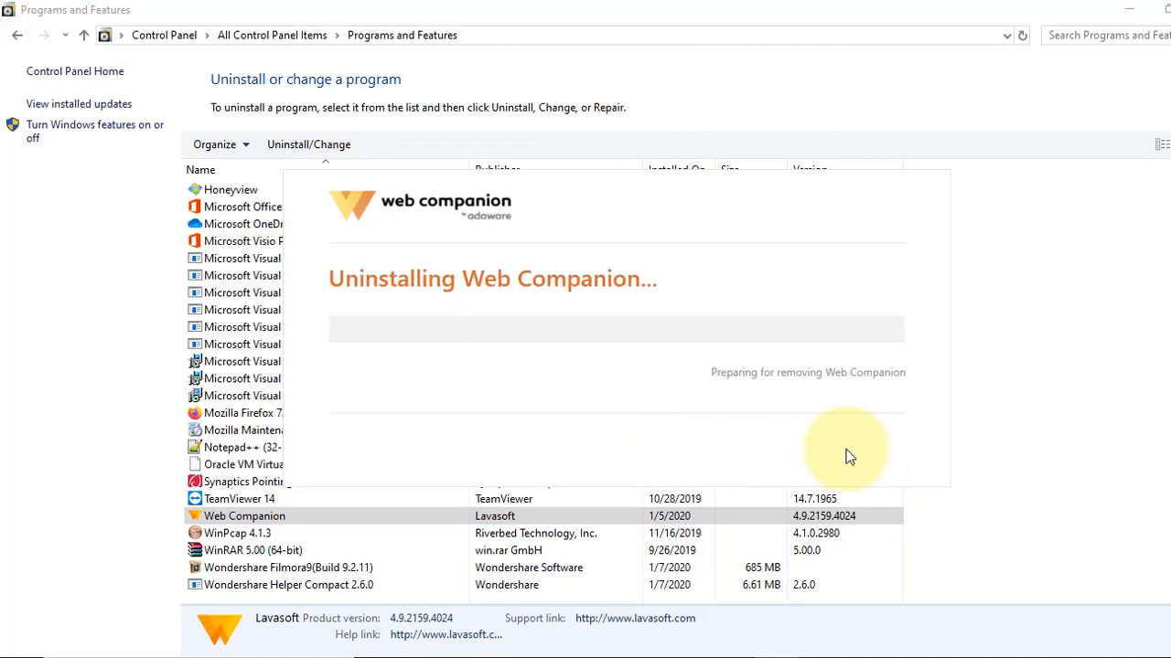
pyautogui.moveTo(900, 417)
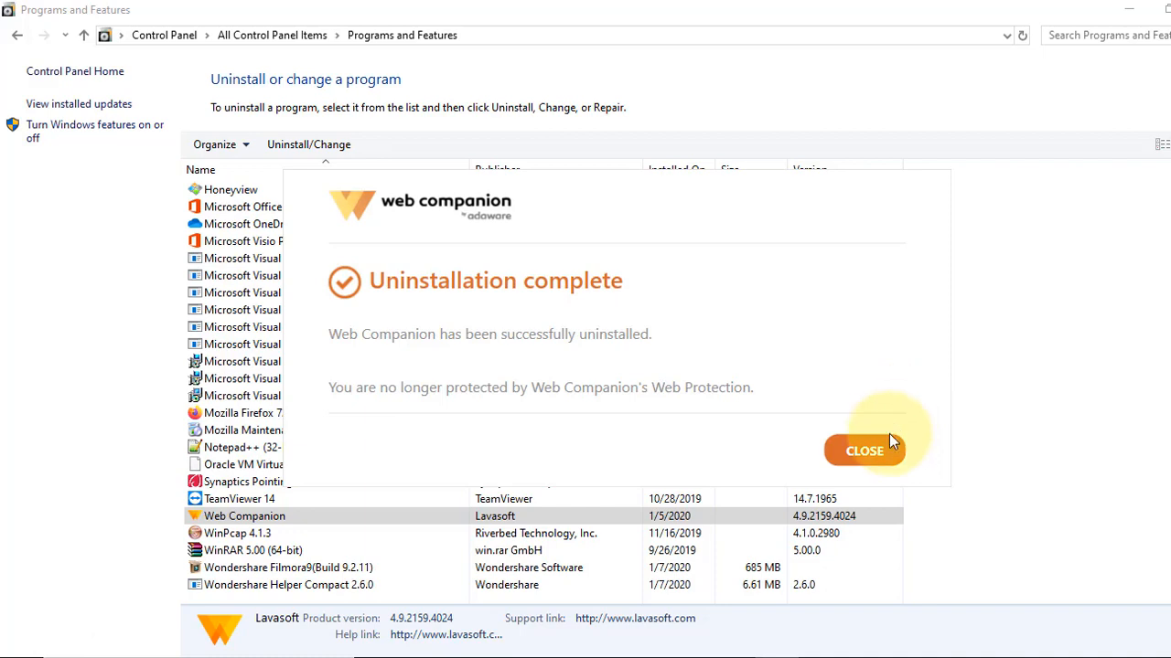
pyautogui.click(863, 450)
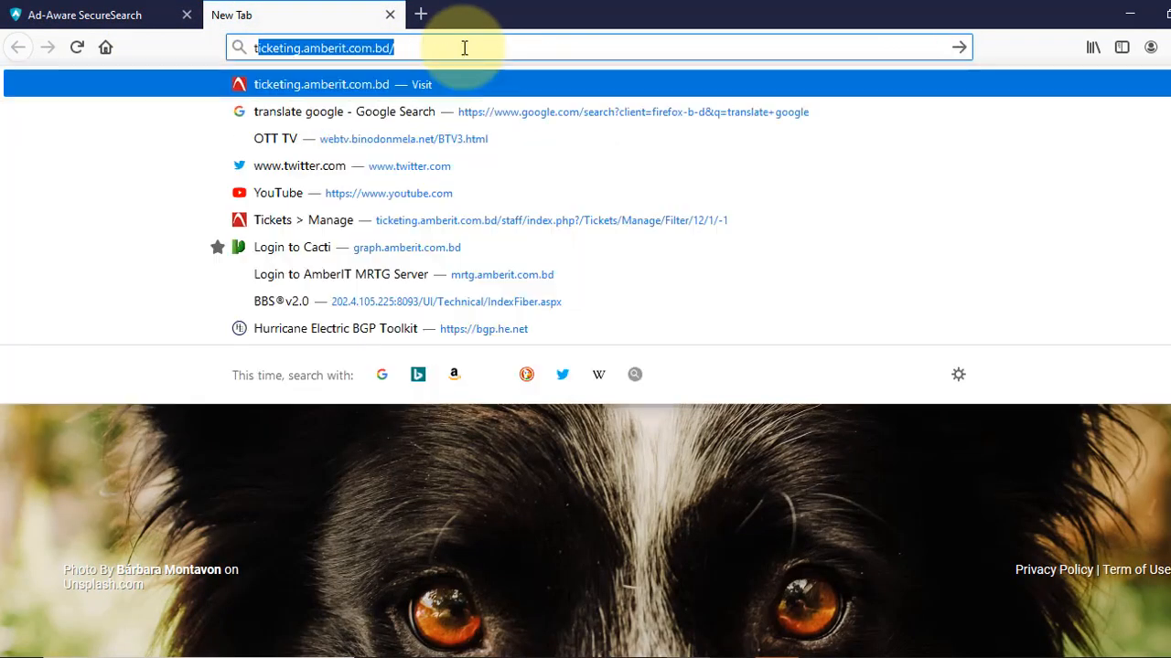
# Search 'techie lab' again to check results still come from Ad-Aware SecureSearch.
pyautogui.write('techie+lab&tt=vmn__webcompa__1_0__go__lvs__webcompa__1_0')
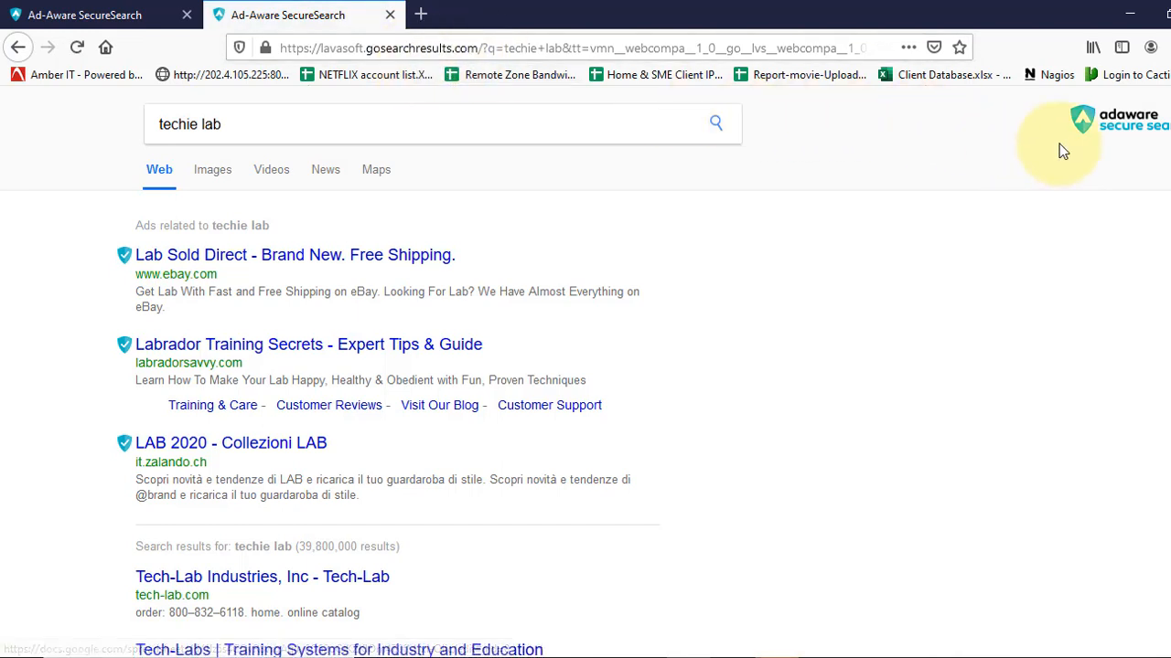
pyautogui.moveTo(1102, 172)
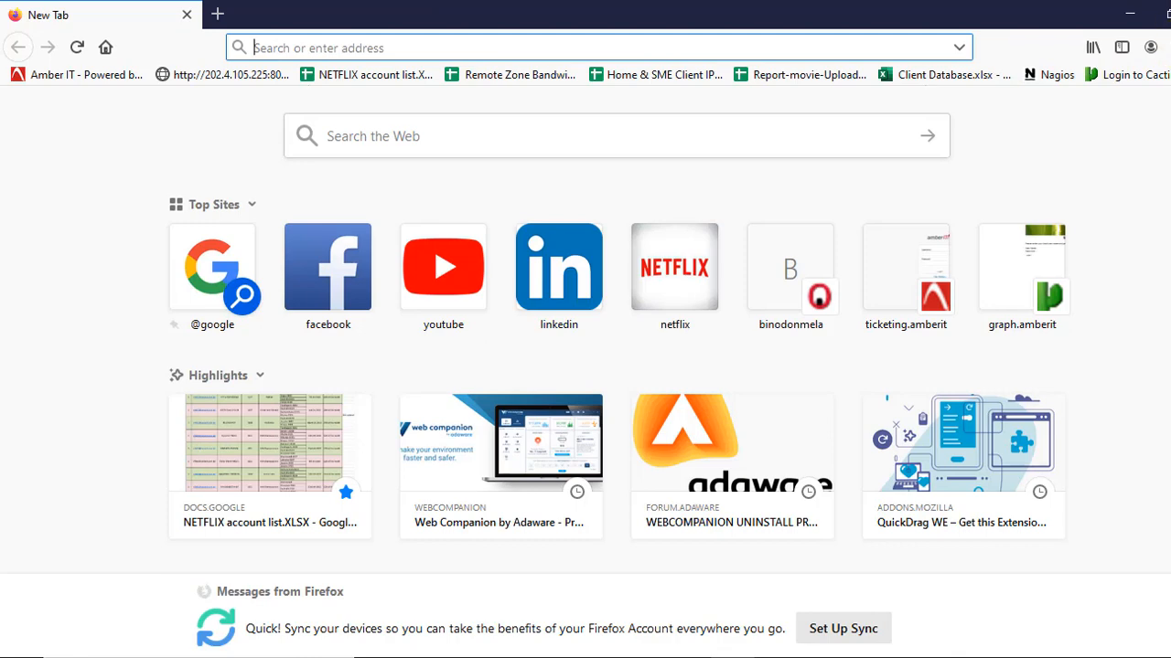
# Open Help > Troubleshooting Information and start Refresh Firefox.
pyautogui.click(1151, 46)
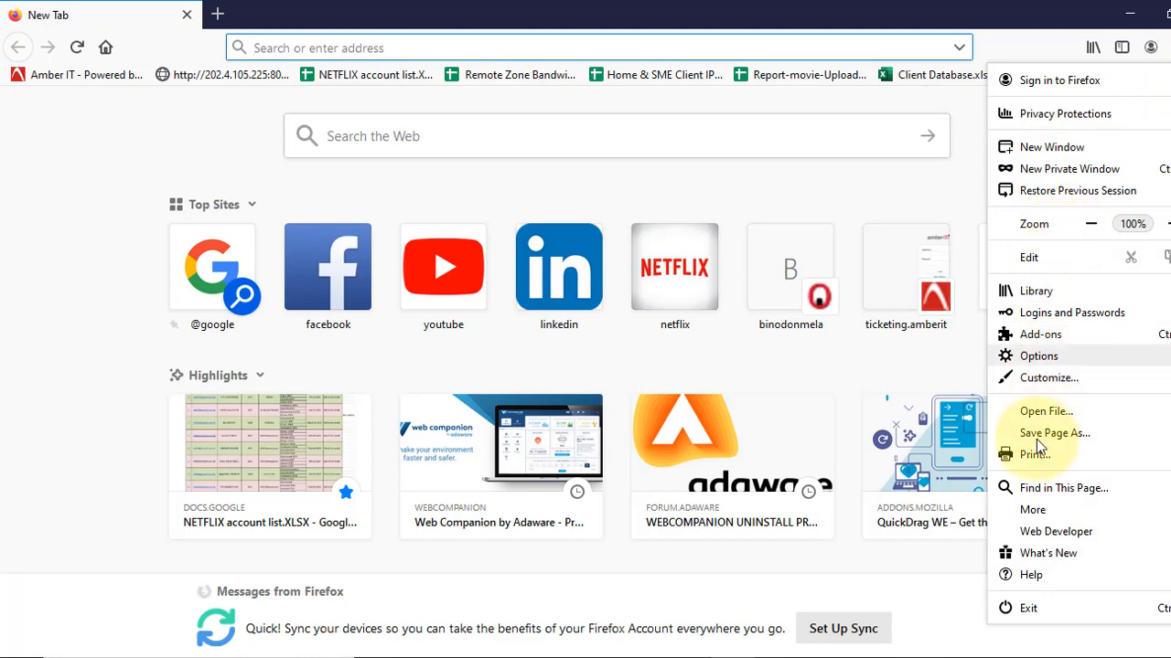
pyautogui.click(1031, 576)
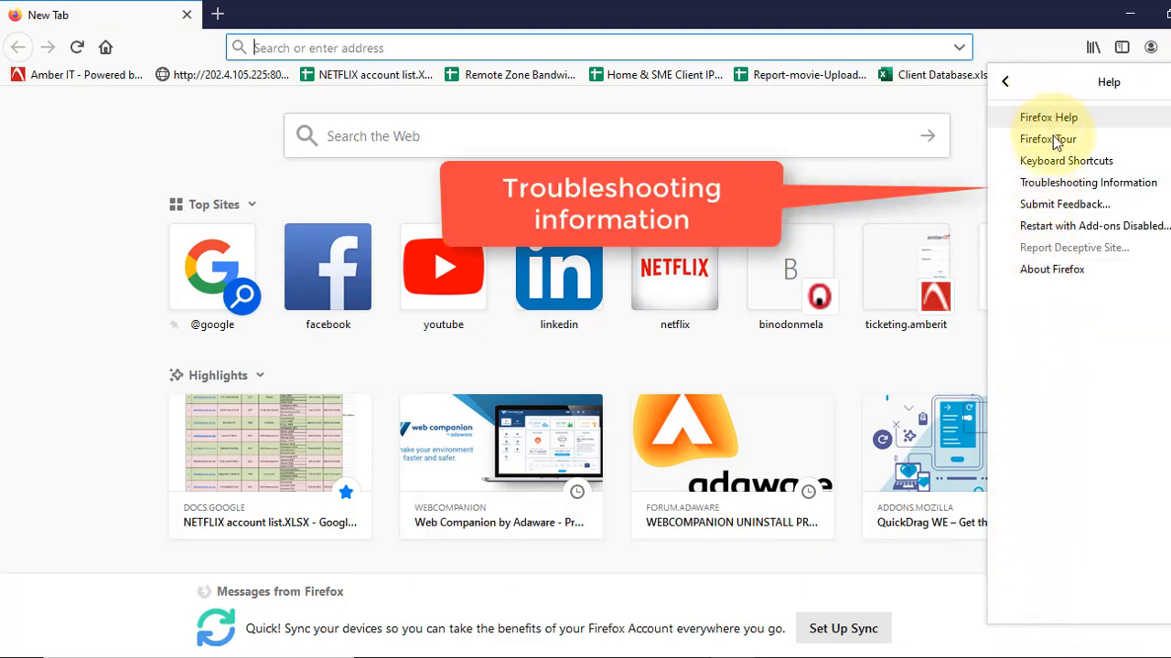
pyautogui.moveTo(1089, 182)
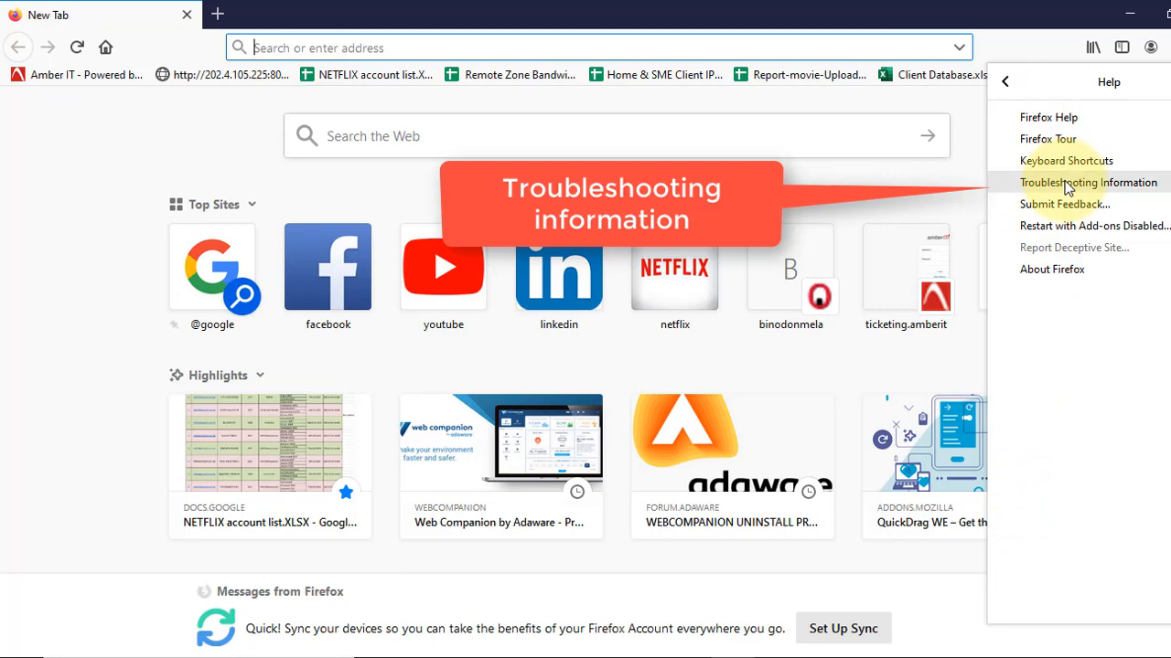
pyautogui.click(1088, 182)
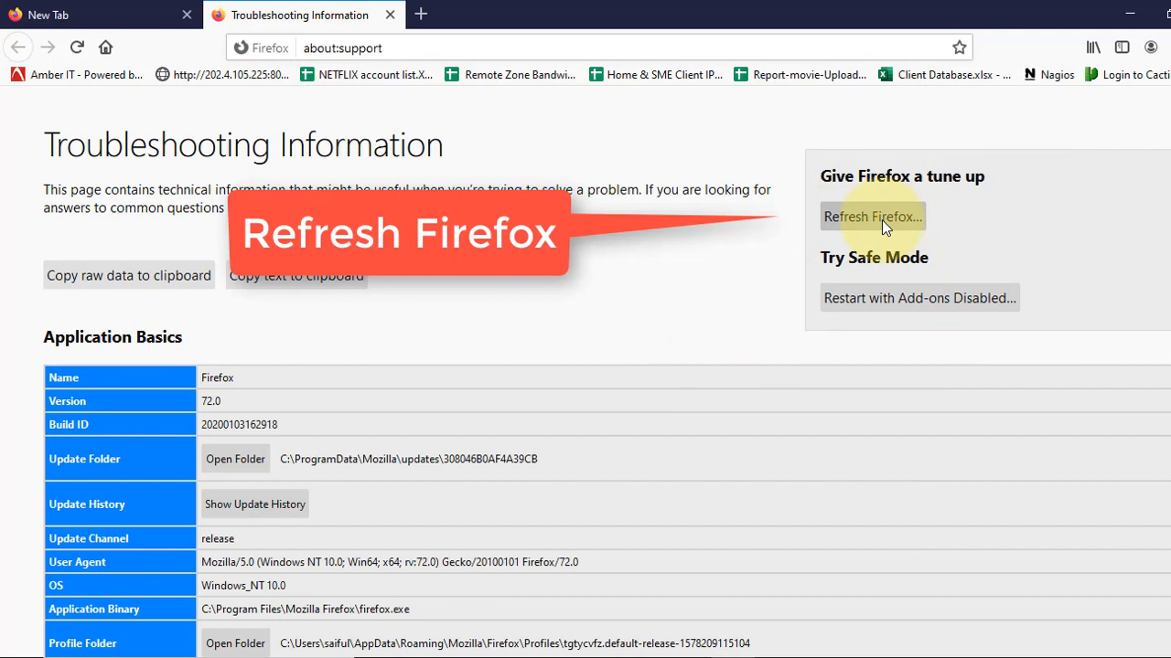
pyautogui.click(871, 216)
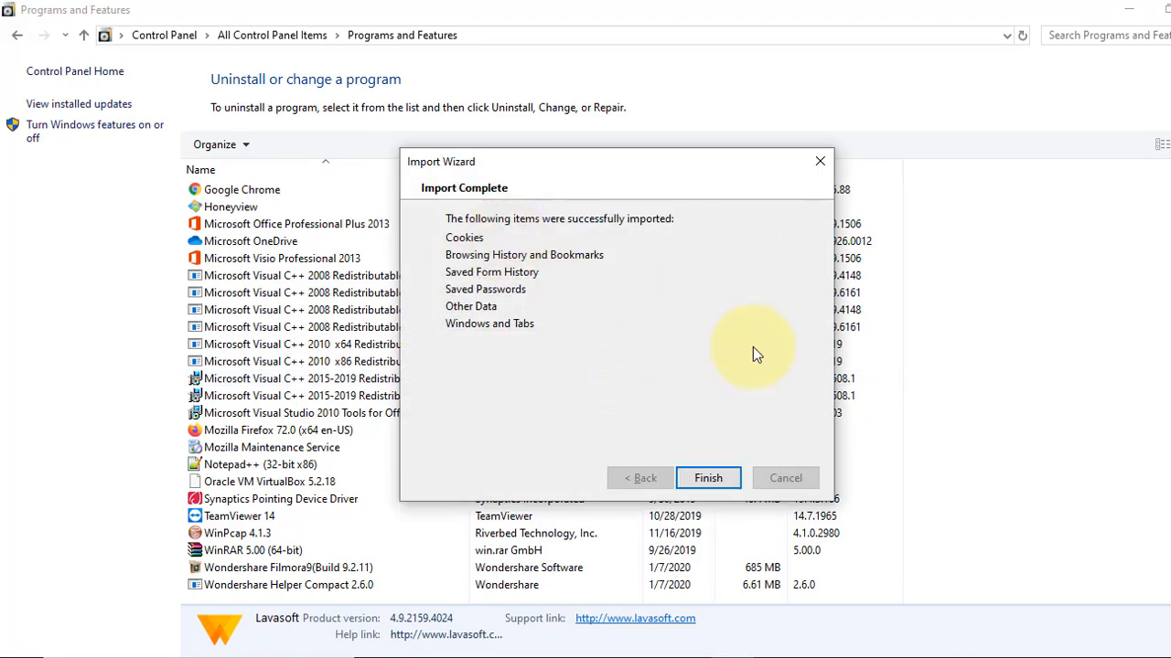
# Finish the Import Wizard and reopen Firefox with all windows and tabs via Let's go!
pyautogui.click(708, 477)
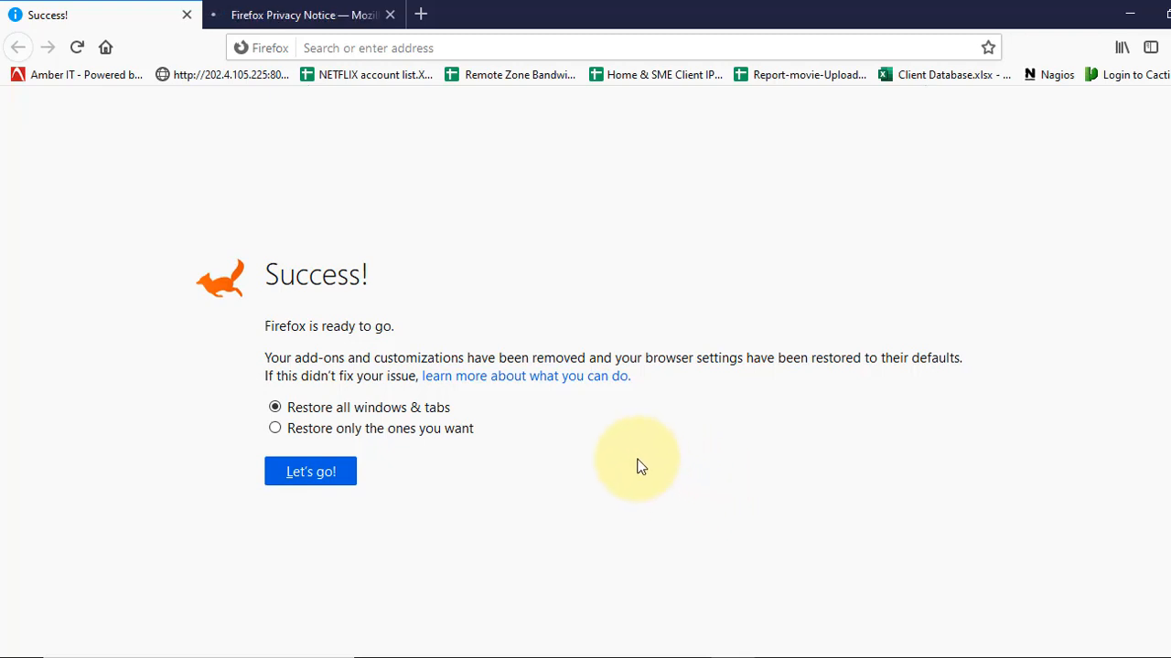
pyautogui.moveTo(320, 437)
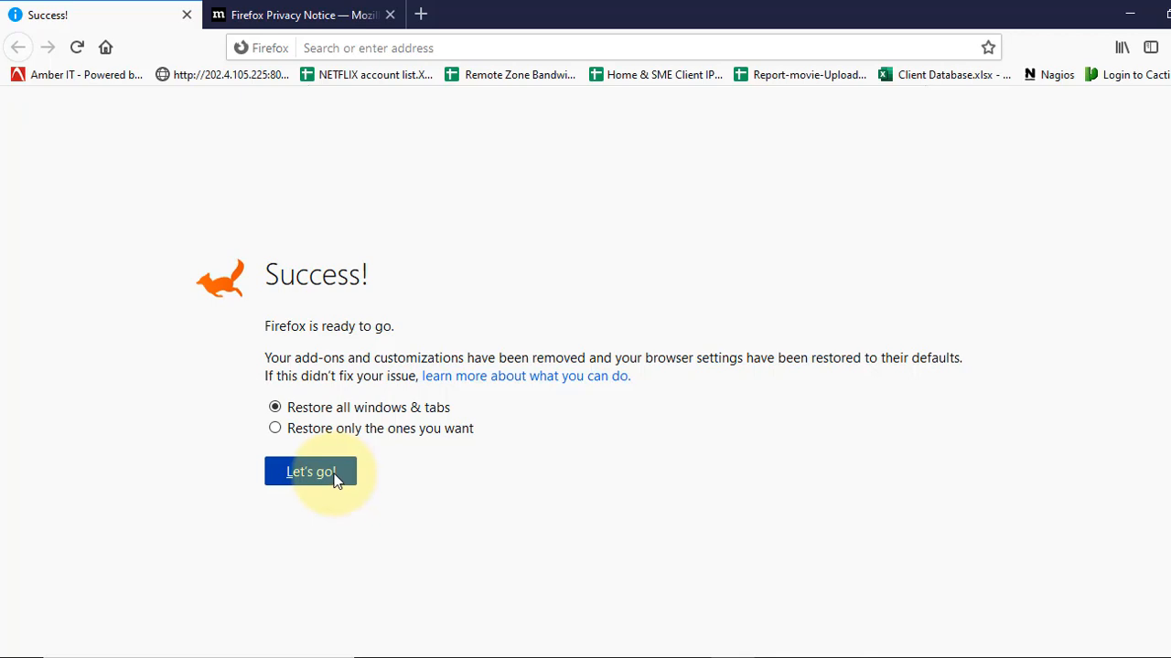
pyautogui.click(310, 472)
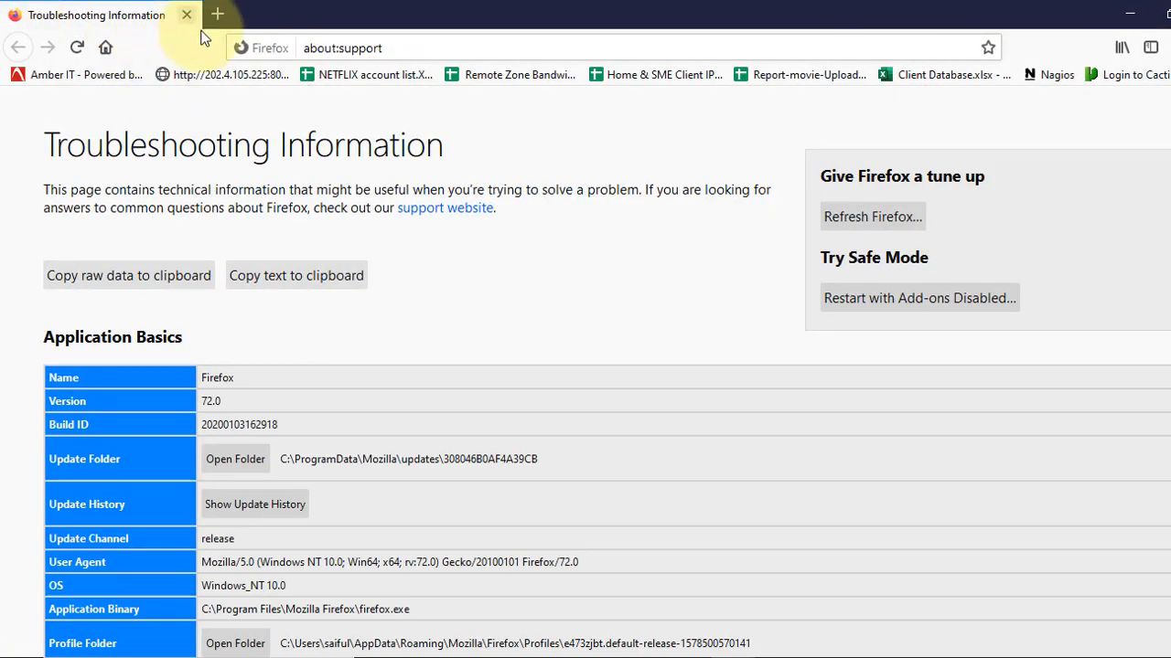
# Search 'techie lab' from the address bar to get Google results.
pyautogui.click(366, 48)
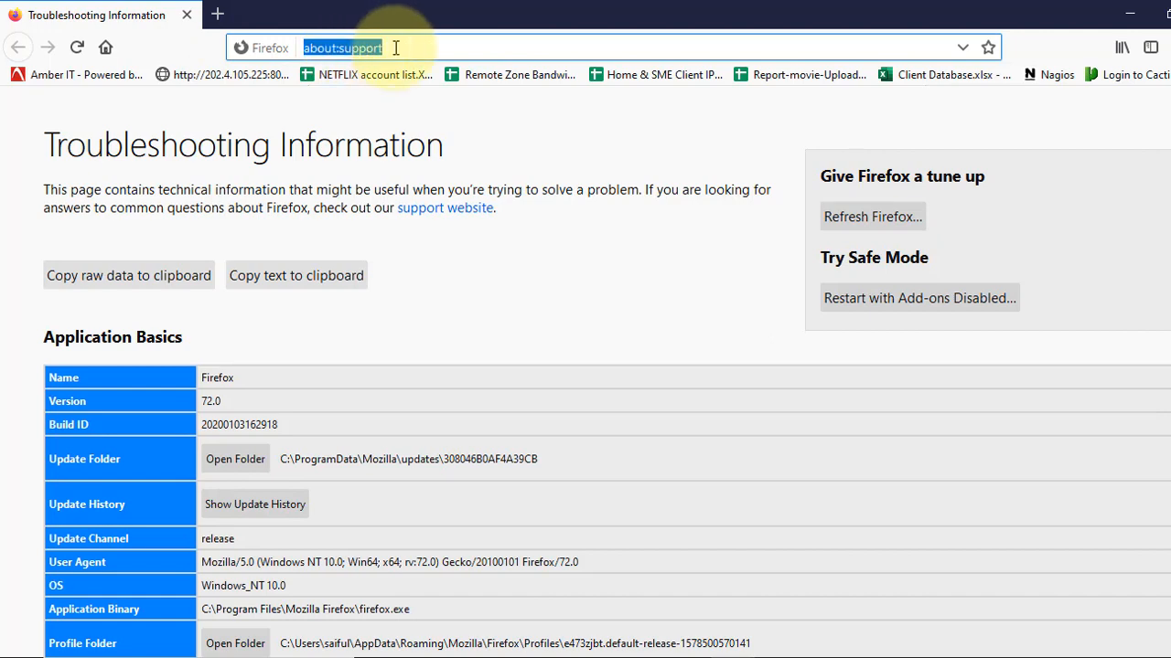
pyautogui.write('techie+lab')
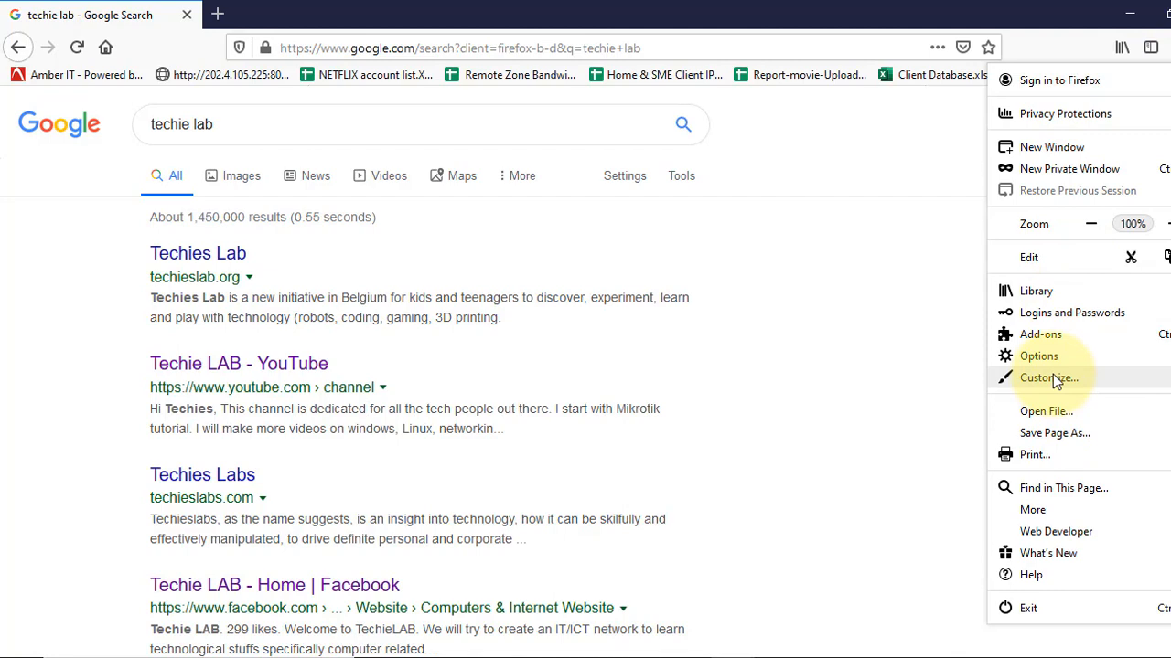
pyautogui.click(1040, 334)
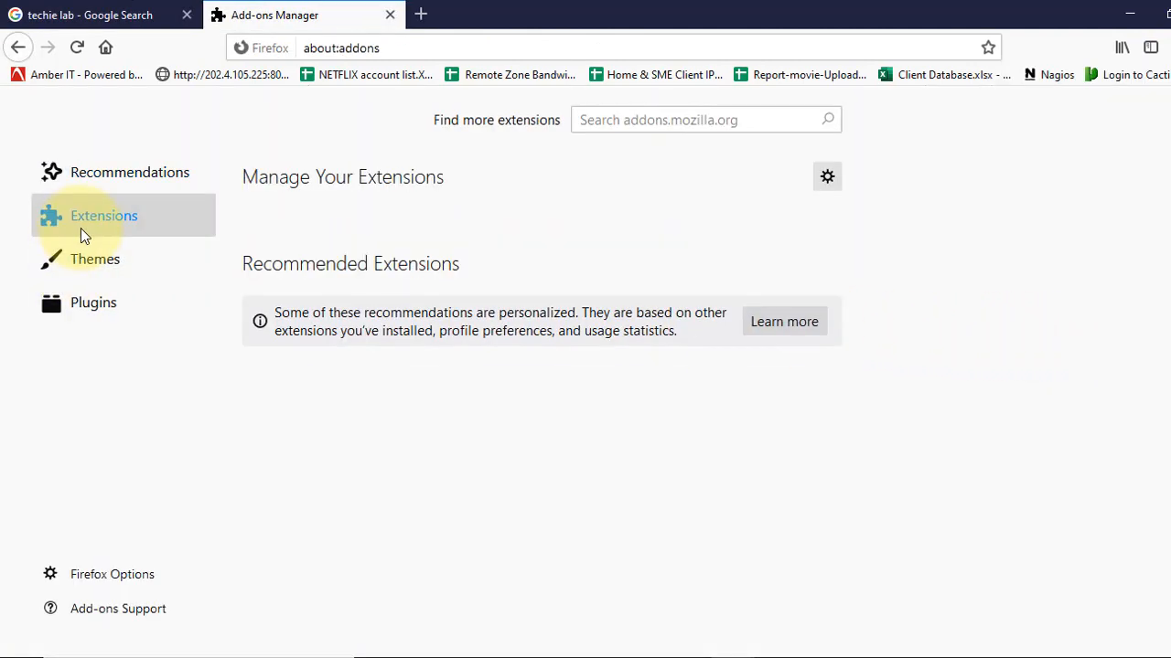
pyautogui.click(103, 215)
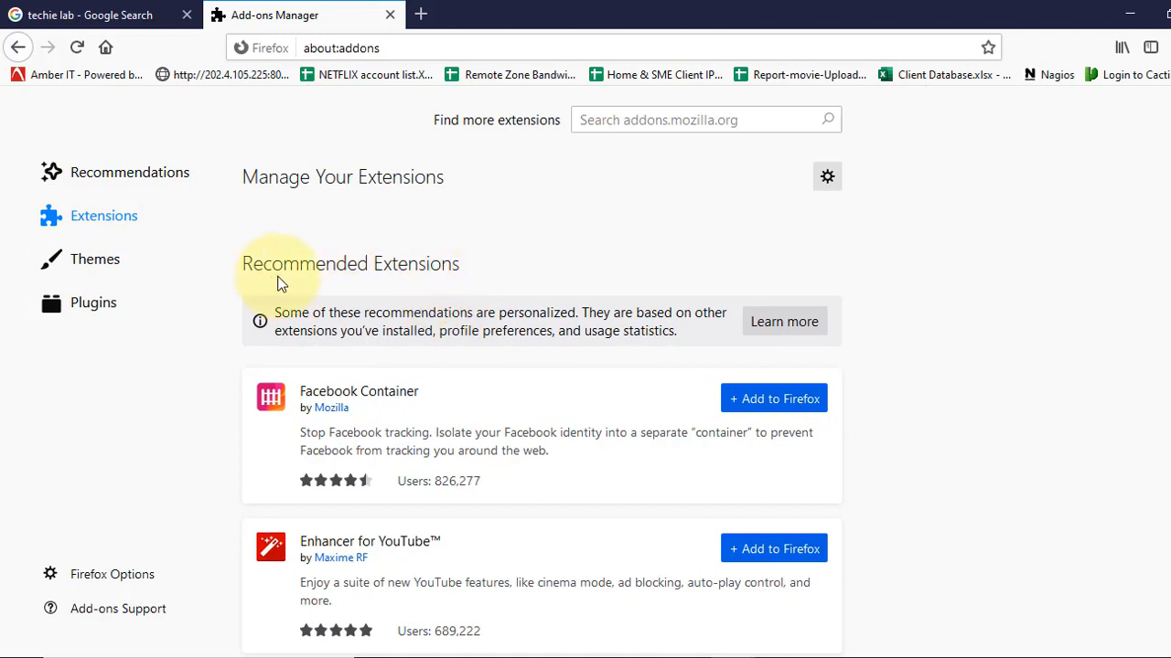
pyautogui.moveTo(531, 355)
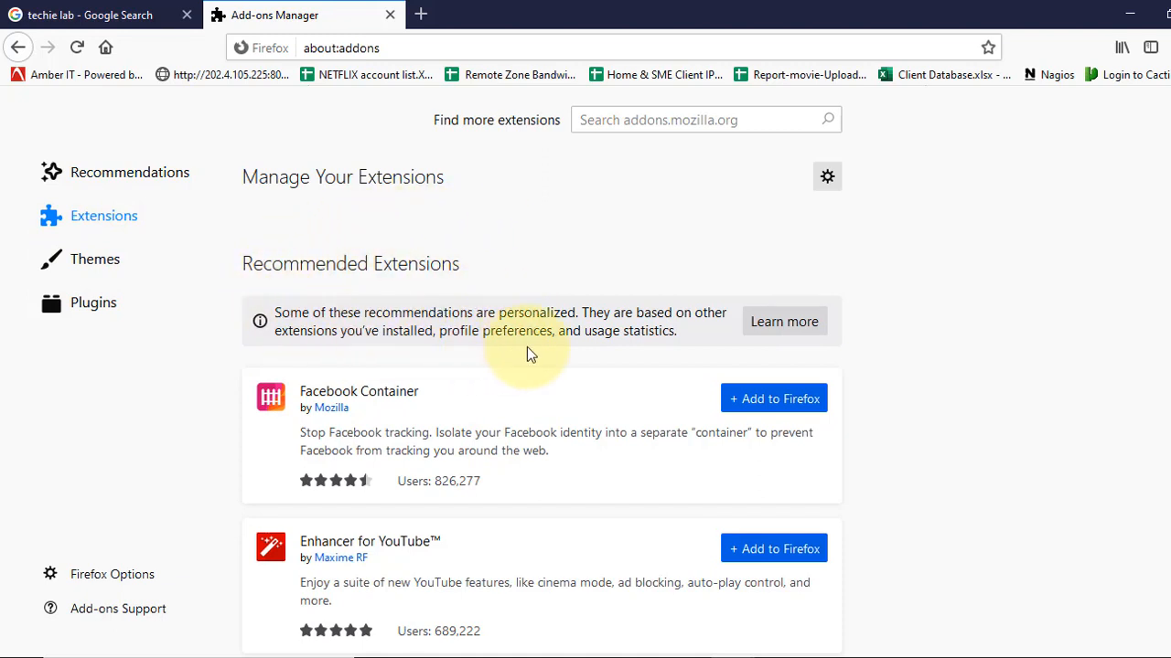
pyautogui.moveTo(501, 303)
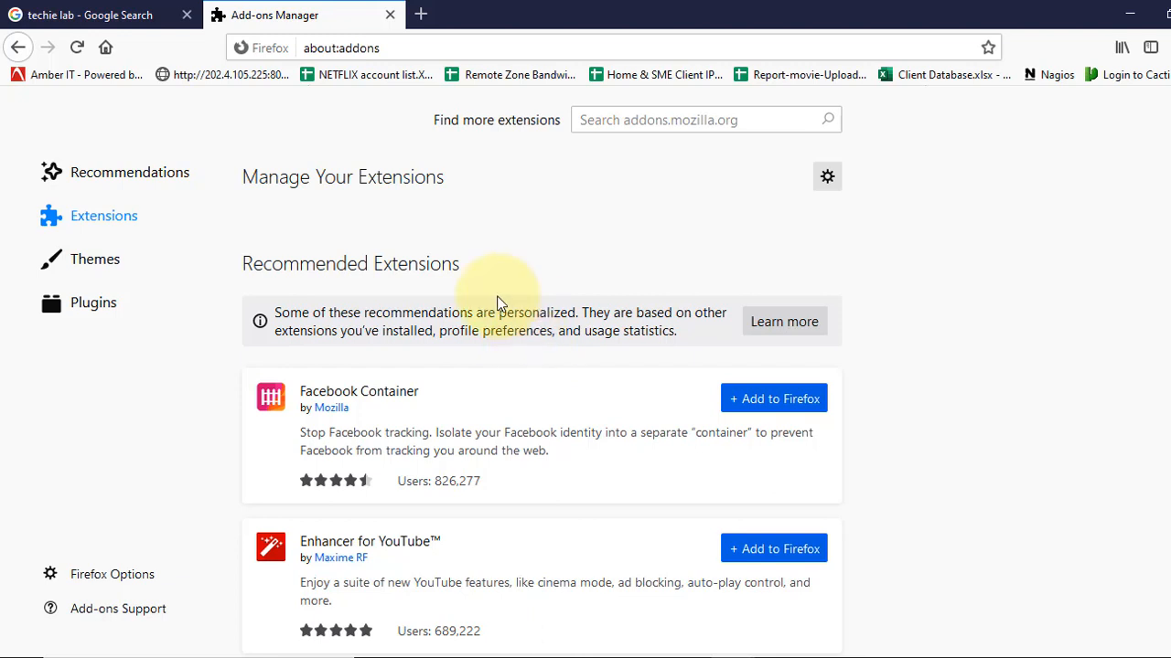
pyautogui.click(91, 15)
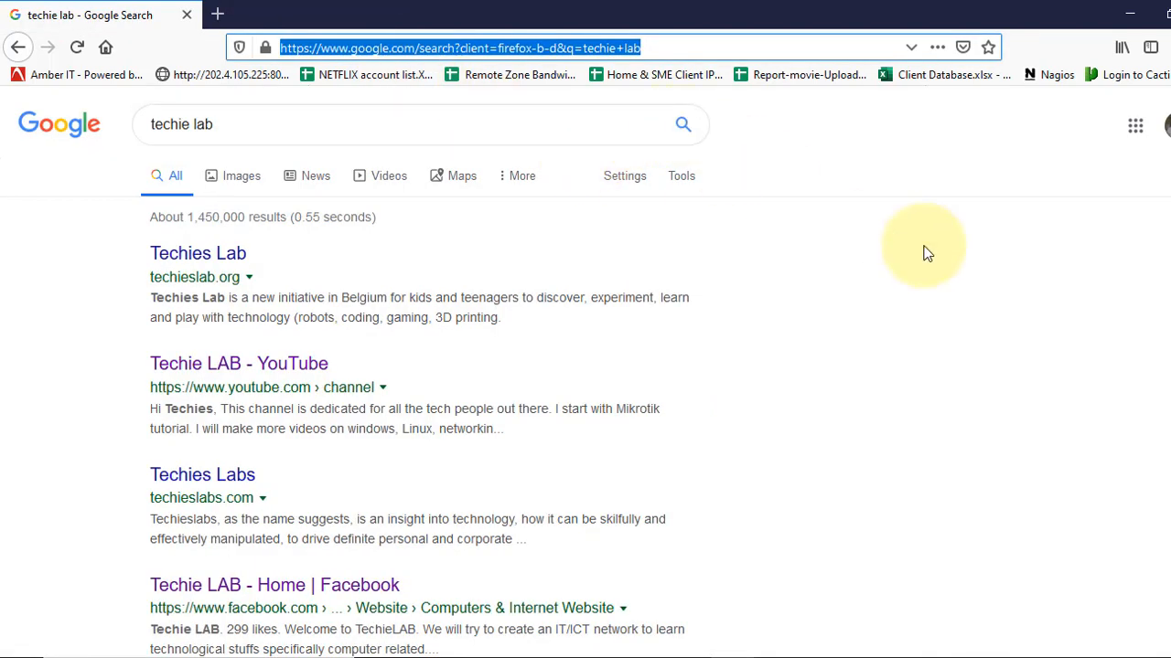